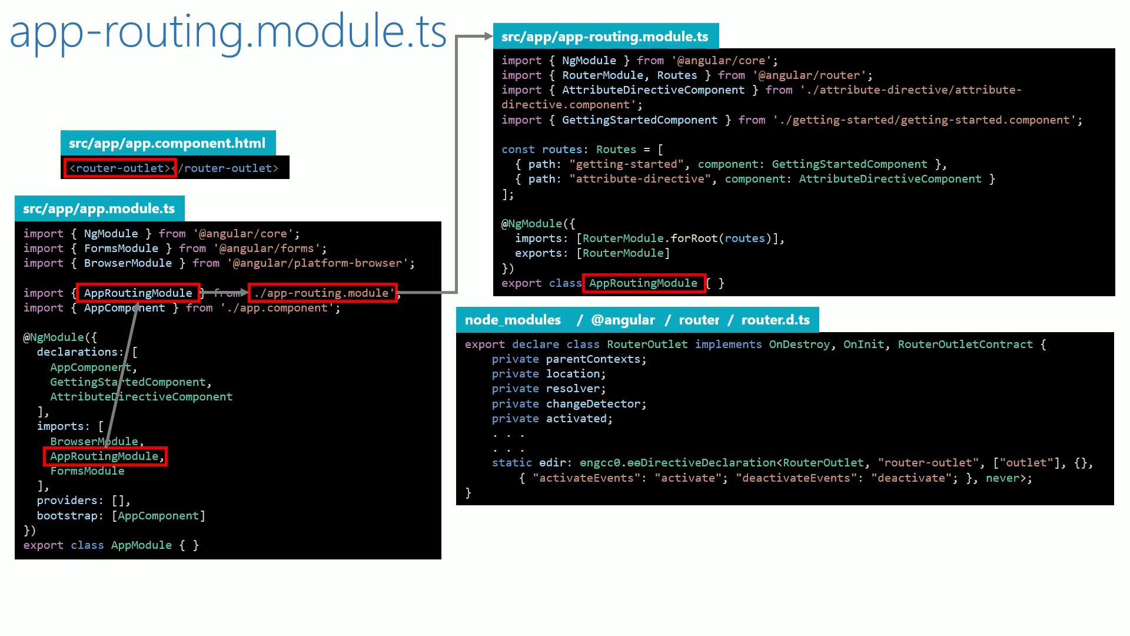
pyautogui.click(533, 224)
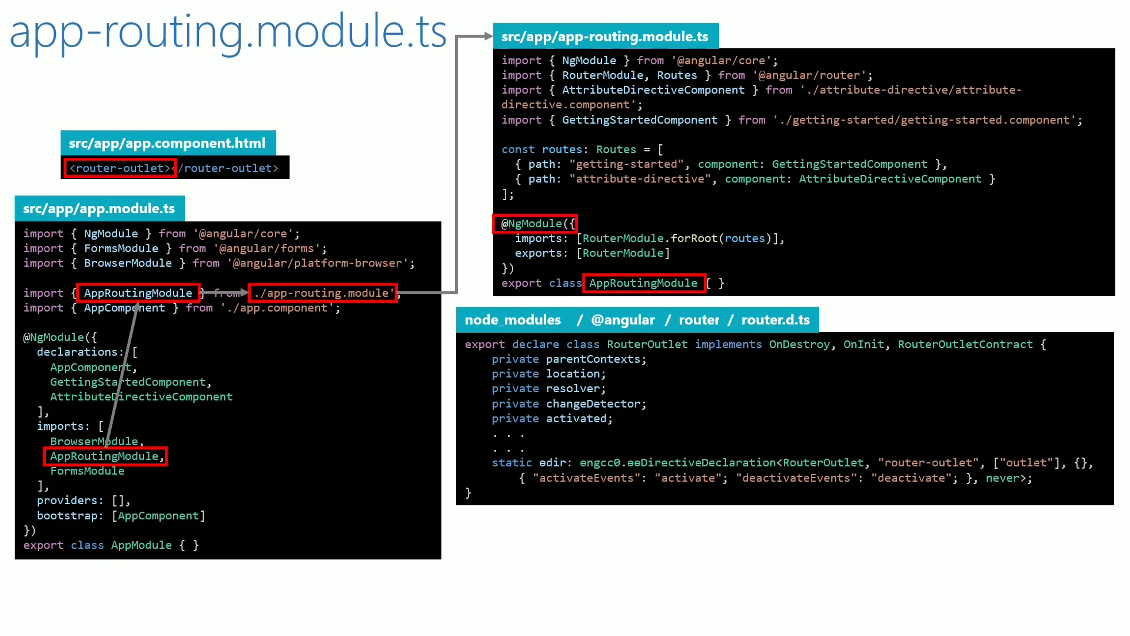